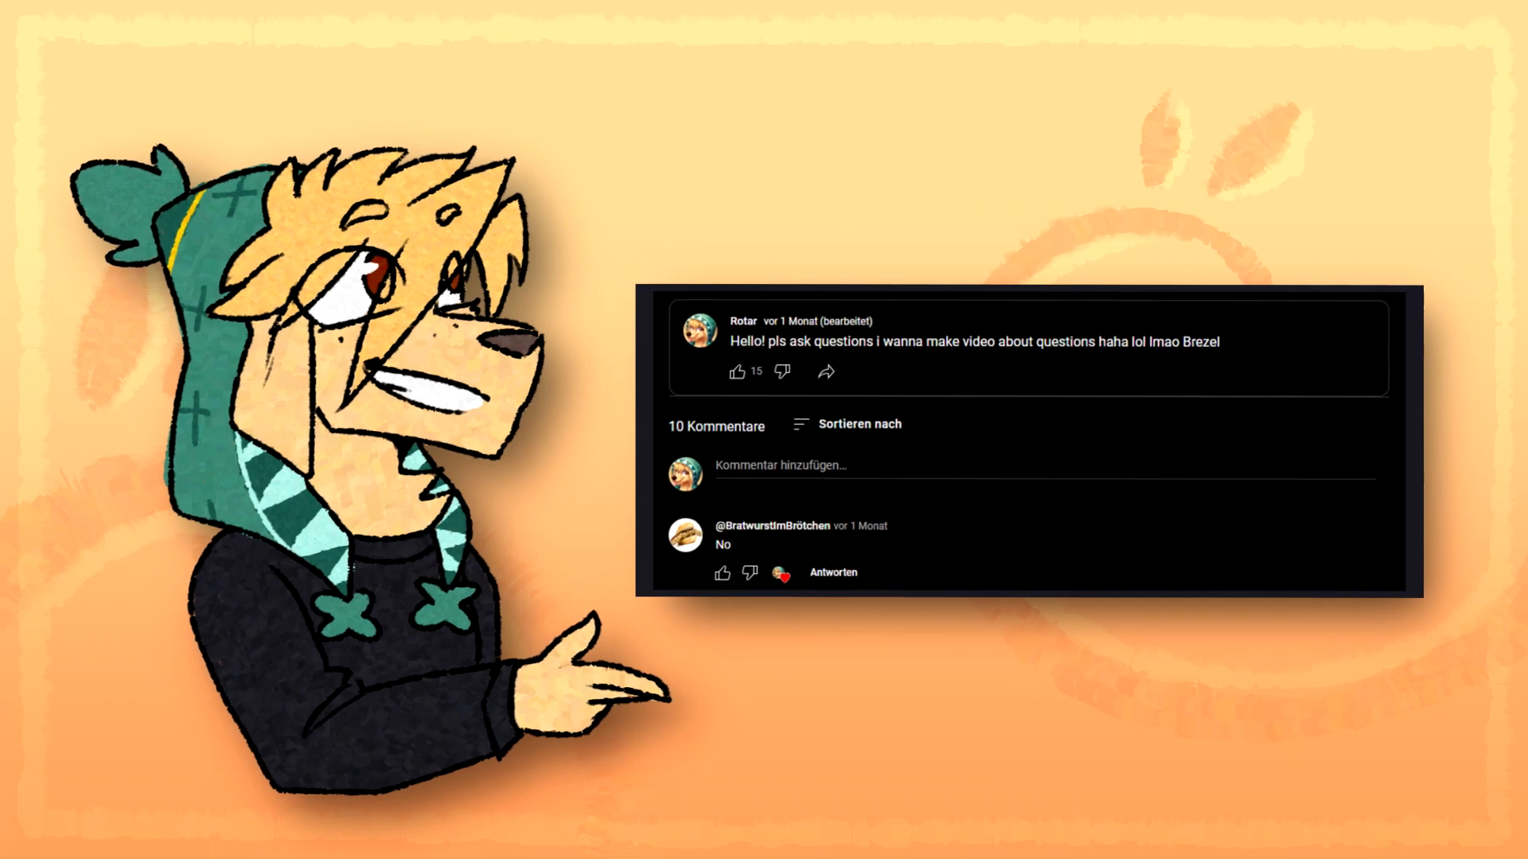
pyautogui.scroll(-3)
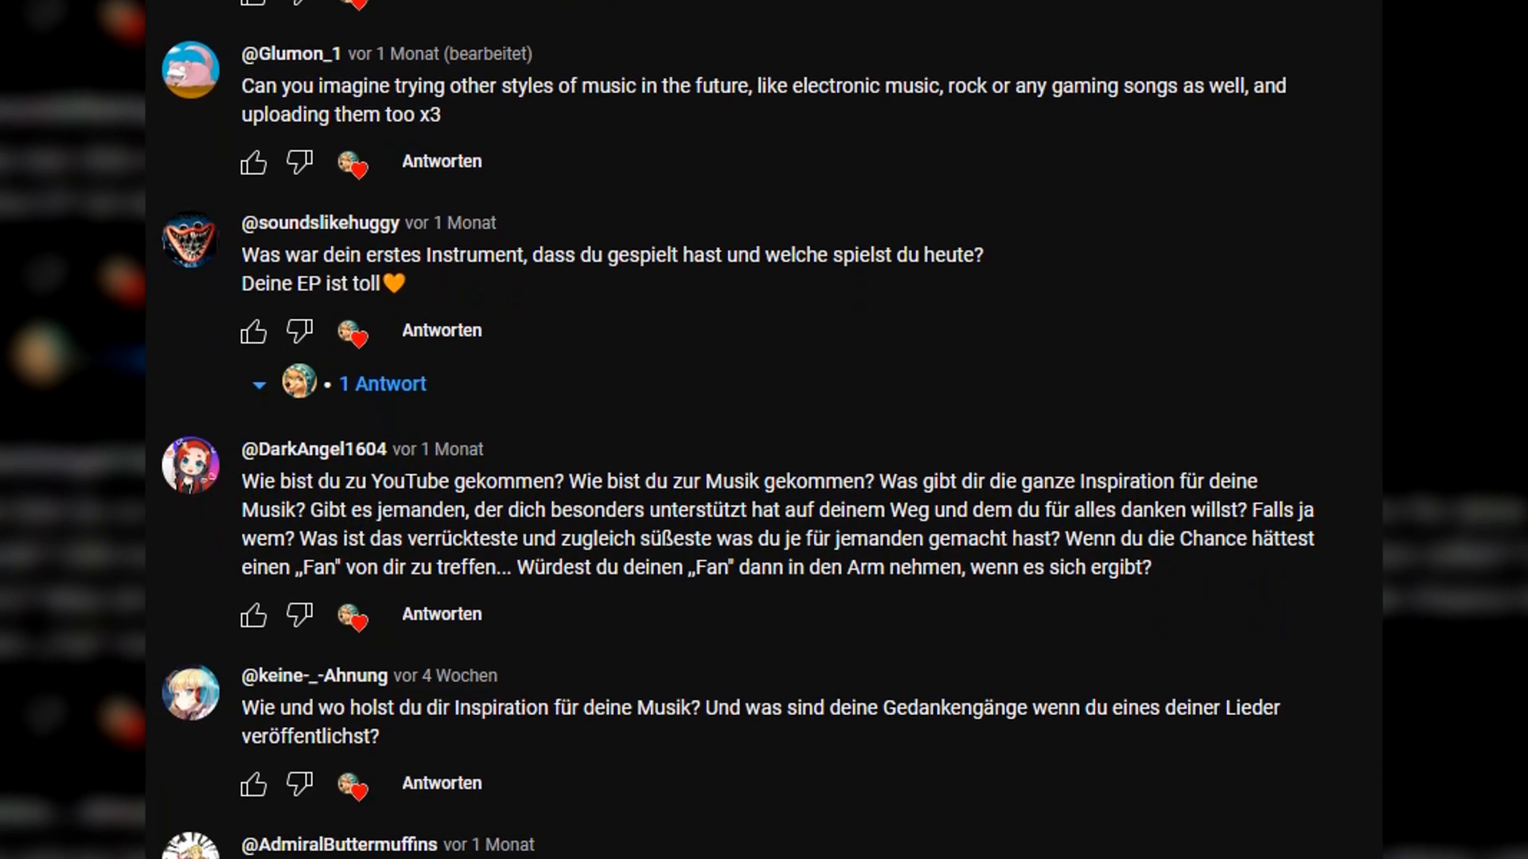
pyautogui.scroll(-3)
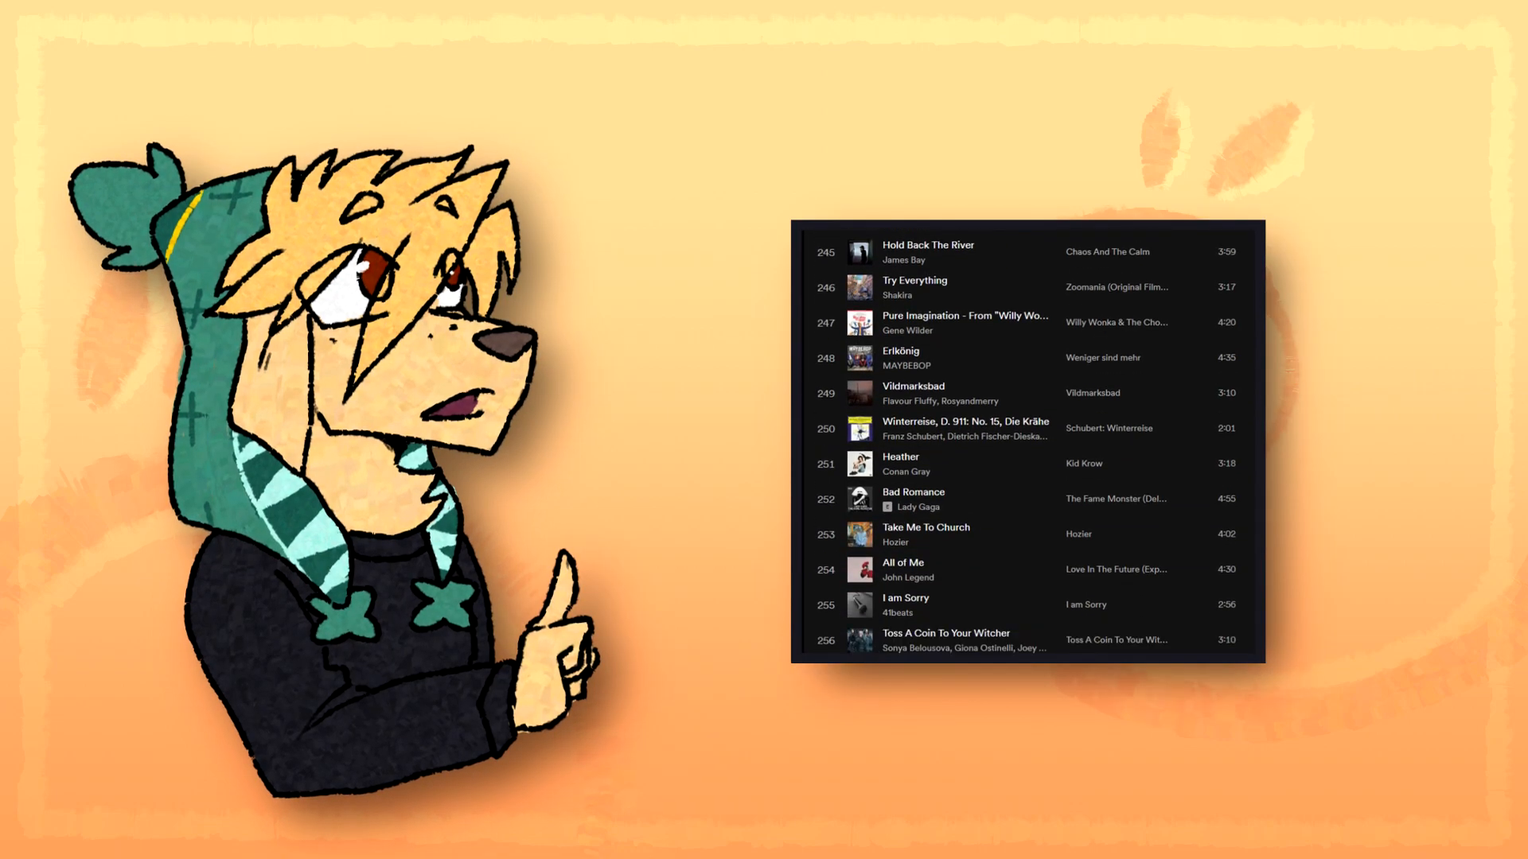
pyautogui.scroll(-3)
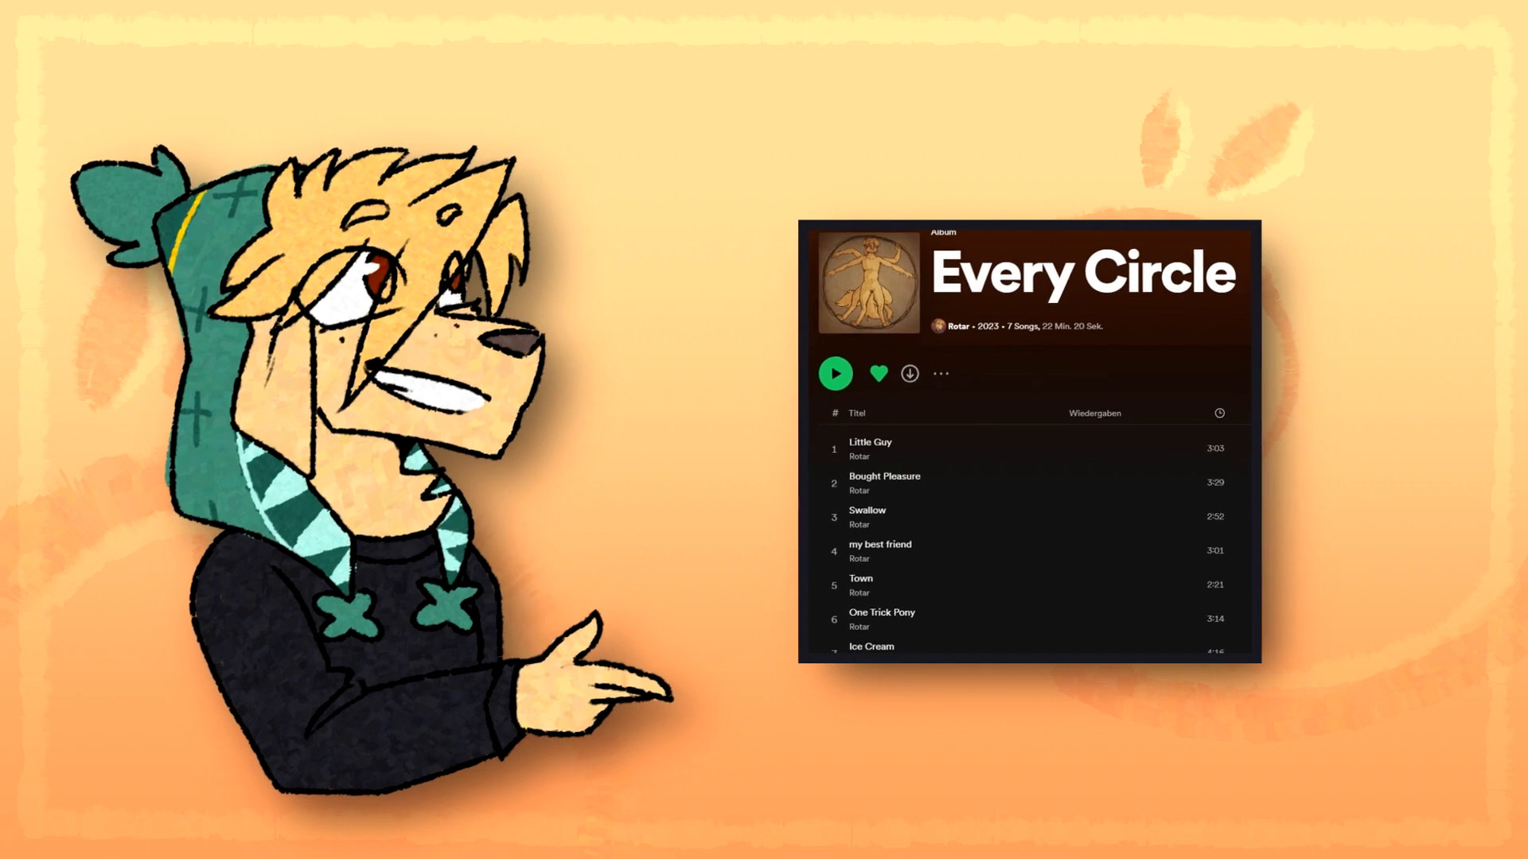
pyautogui.scroll(-3)
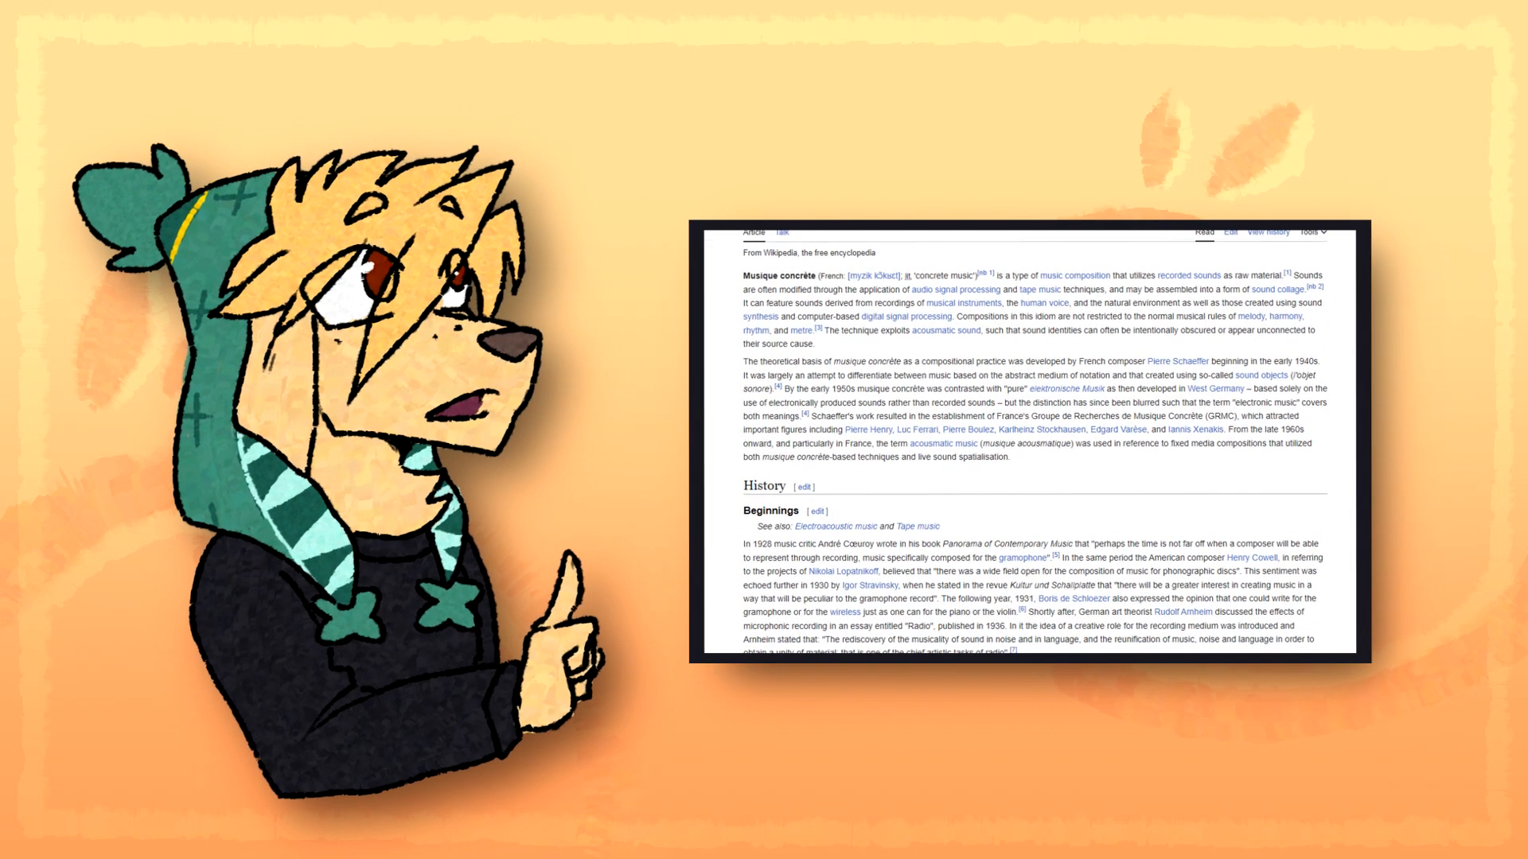
pyautogui.scroll(-3)
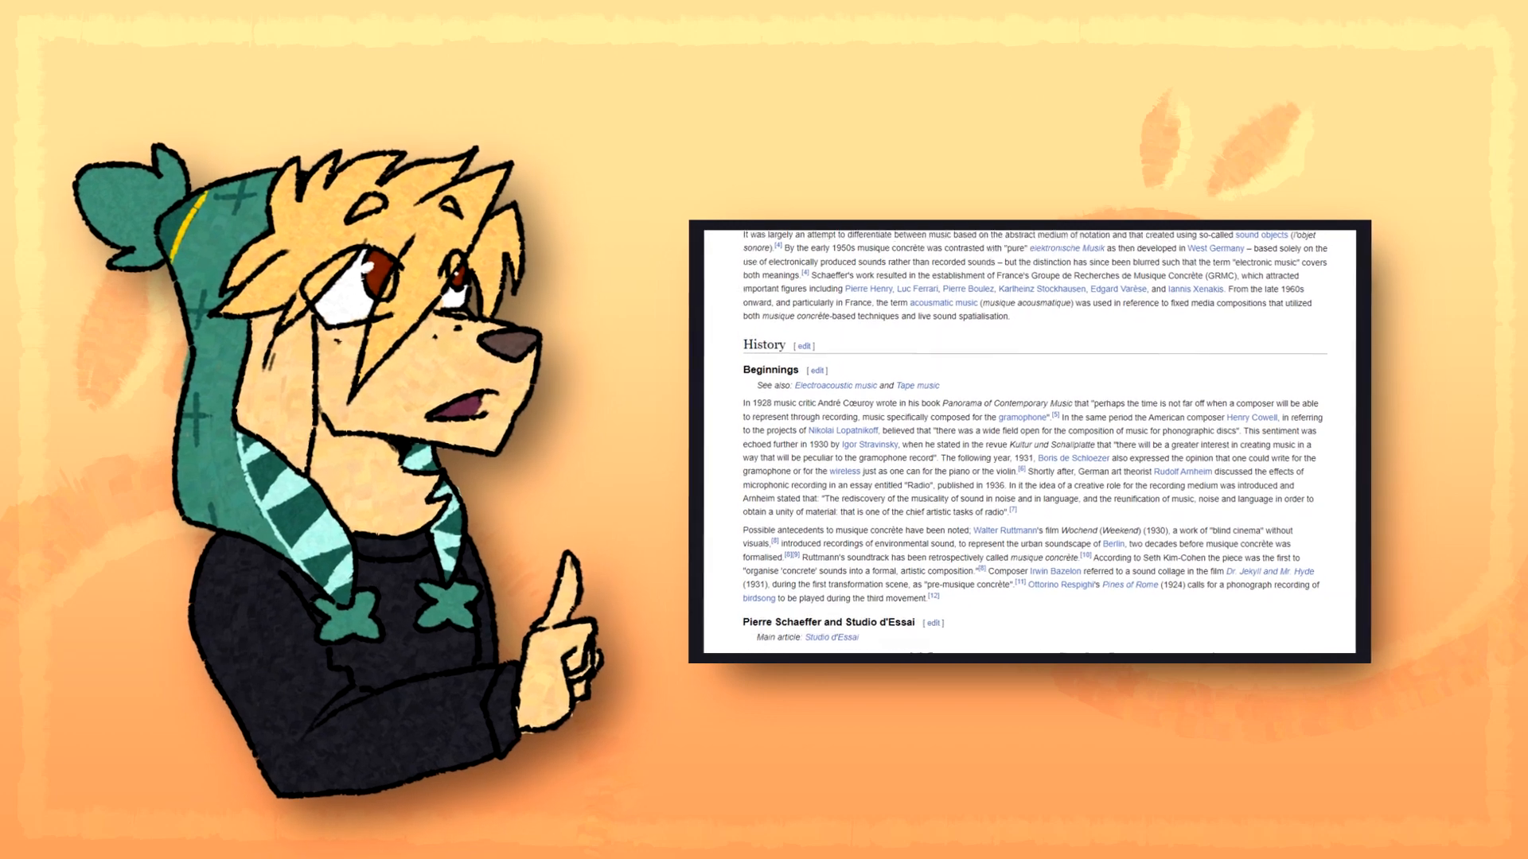
pyautogui.scroll(-3)
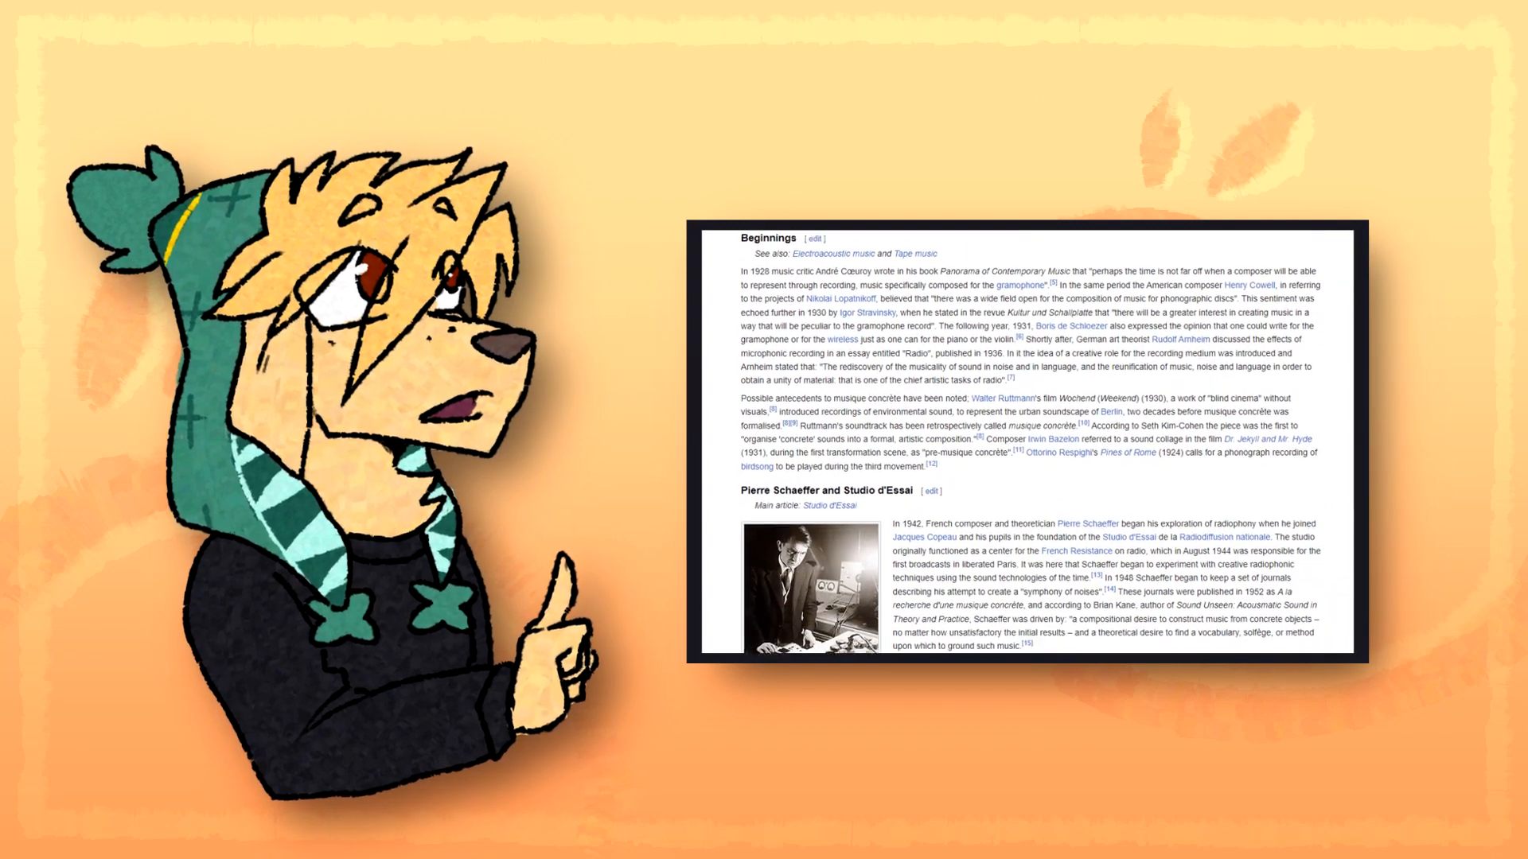